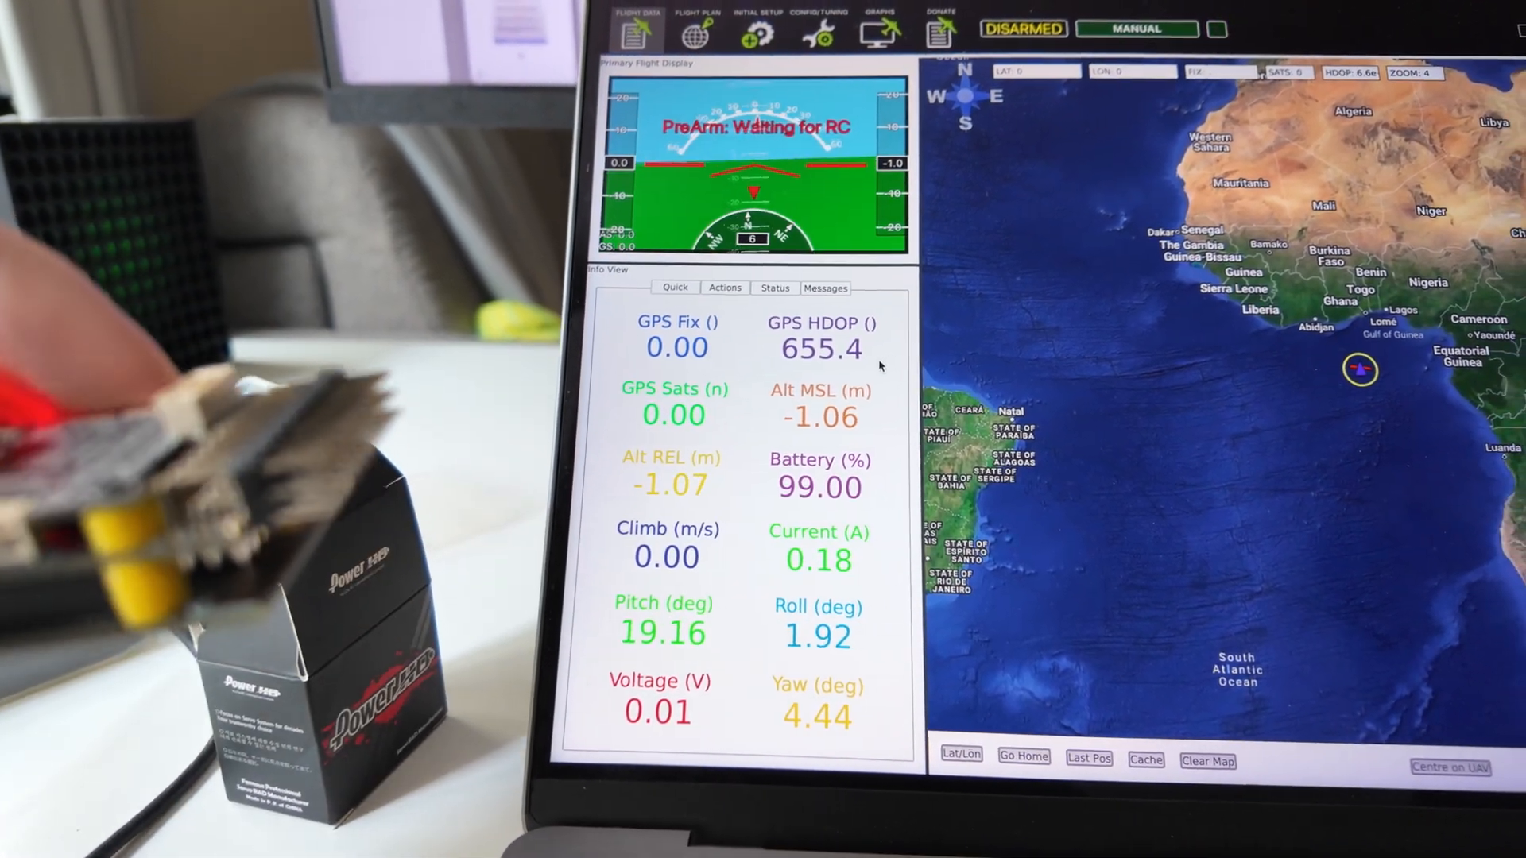
- Set Board Orientation (AHRS_ORIENTATION) in Advanced Params to the flight controller's mounting orientation
left_click(816, 36)
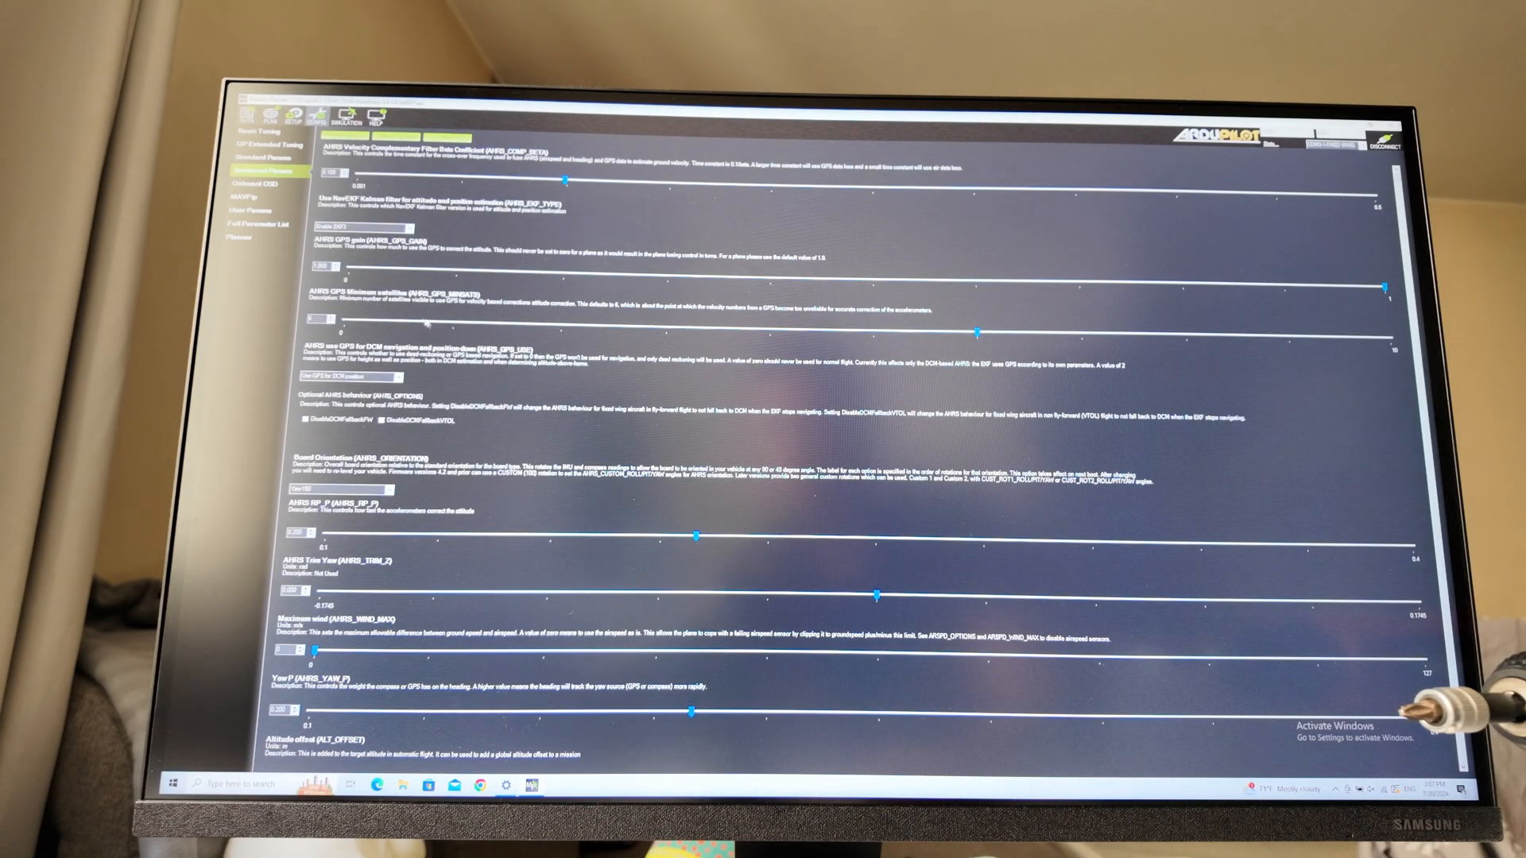
scroll("down", 3)
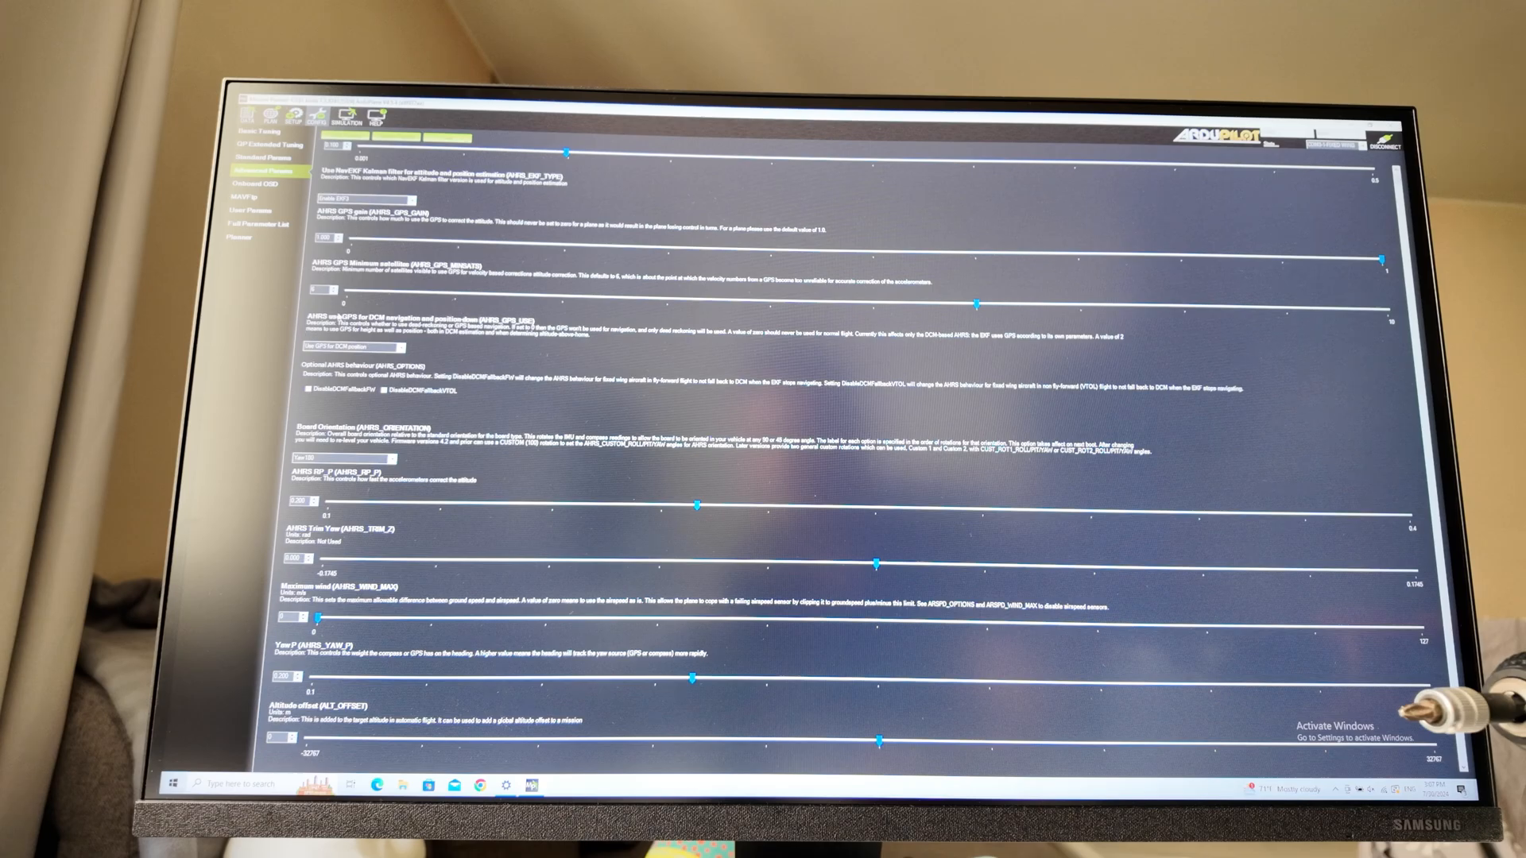
left_click(302, 459)
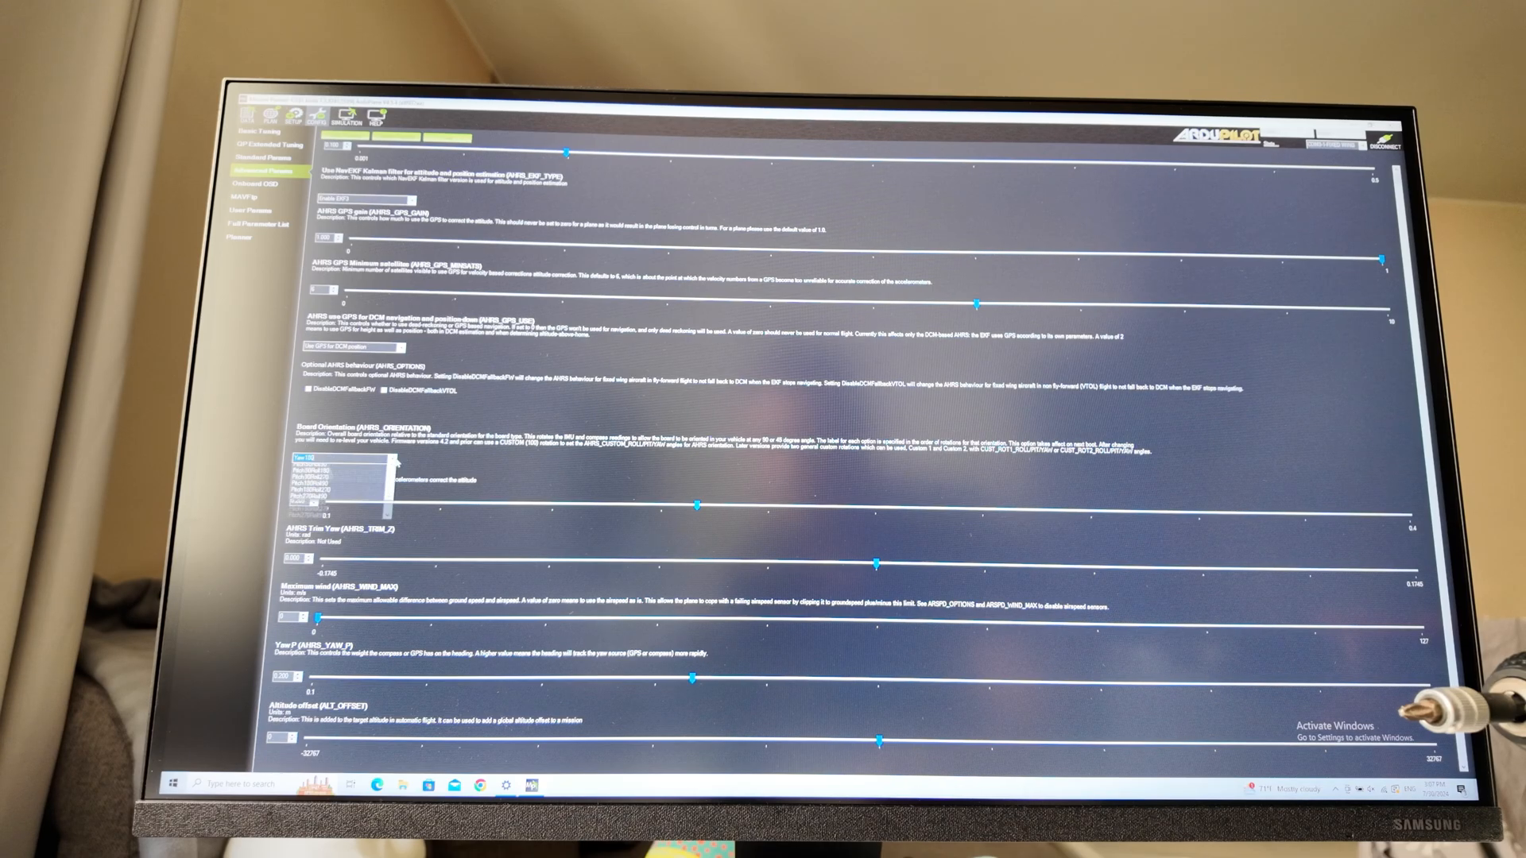
left_click(360, 458)
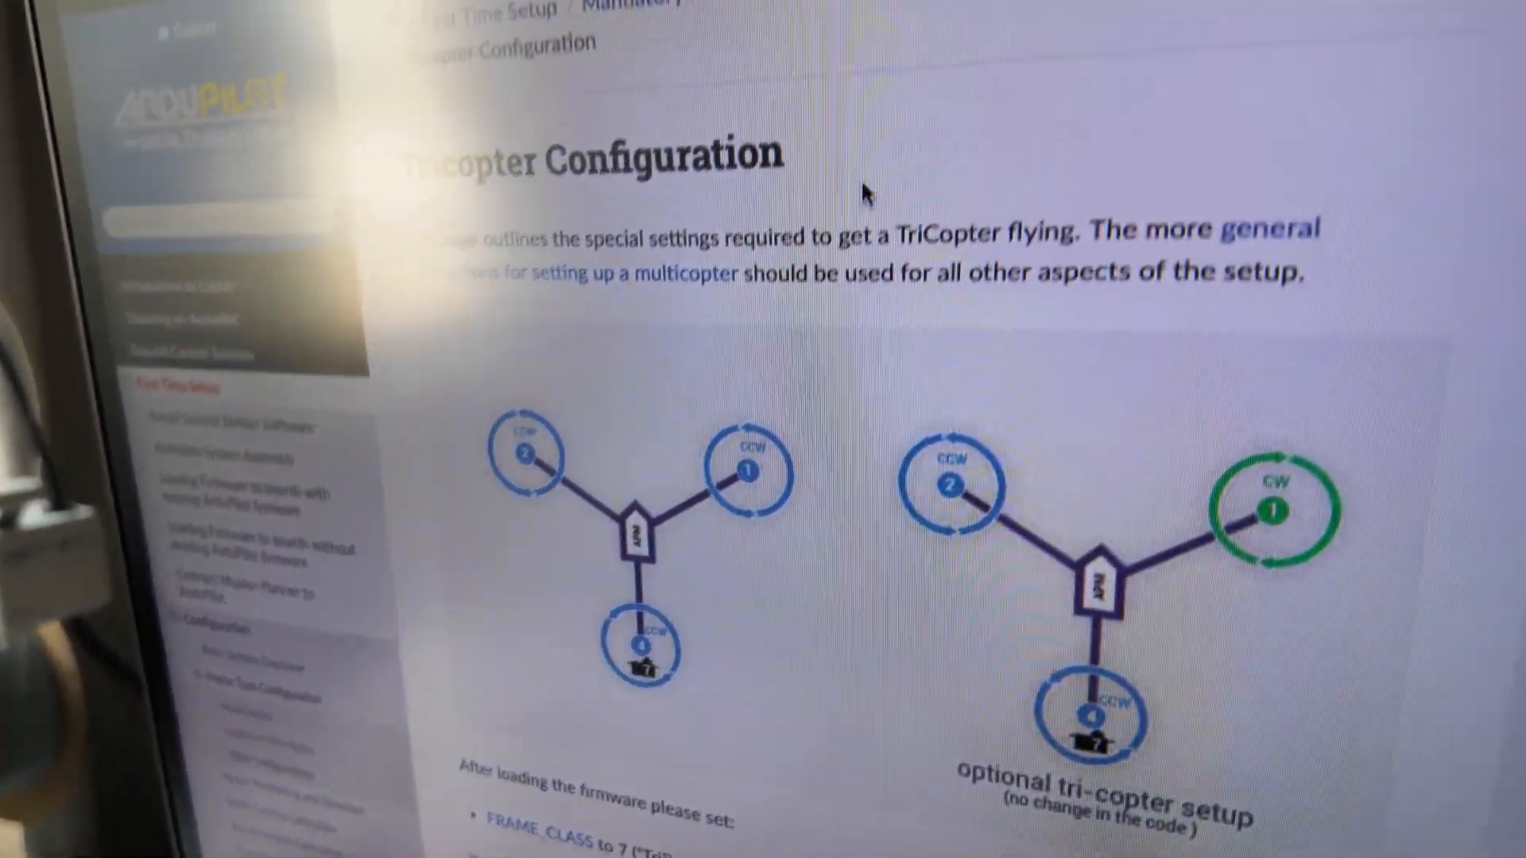
- Scroll the Tricopter Configuration page down to the motor layout diagrams and FRAME_CLASS instructions
scroll("down", 3)
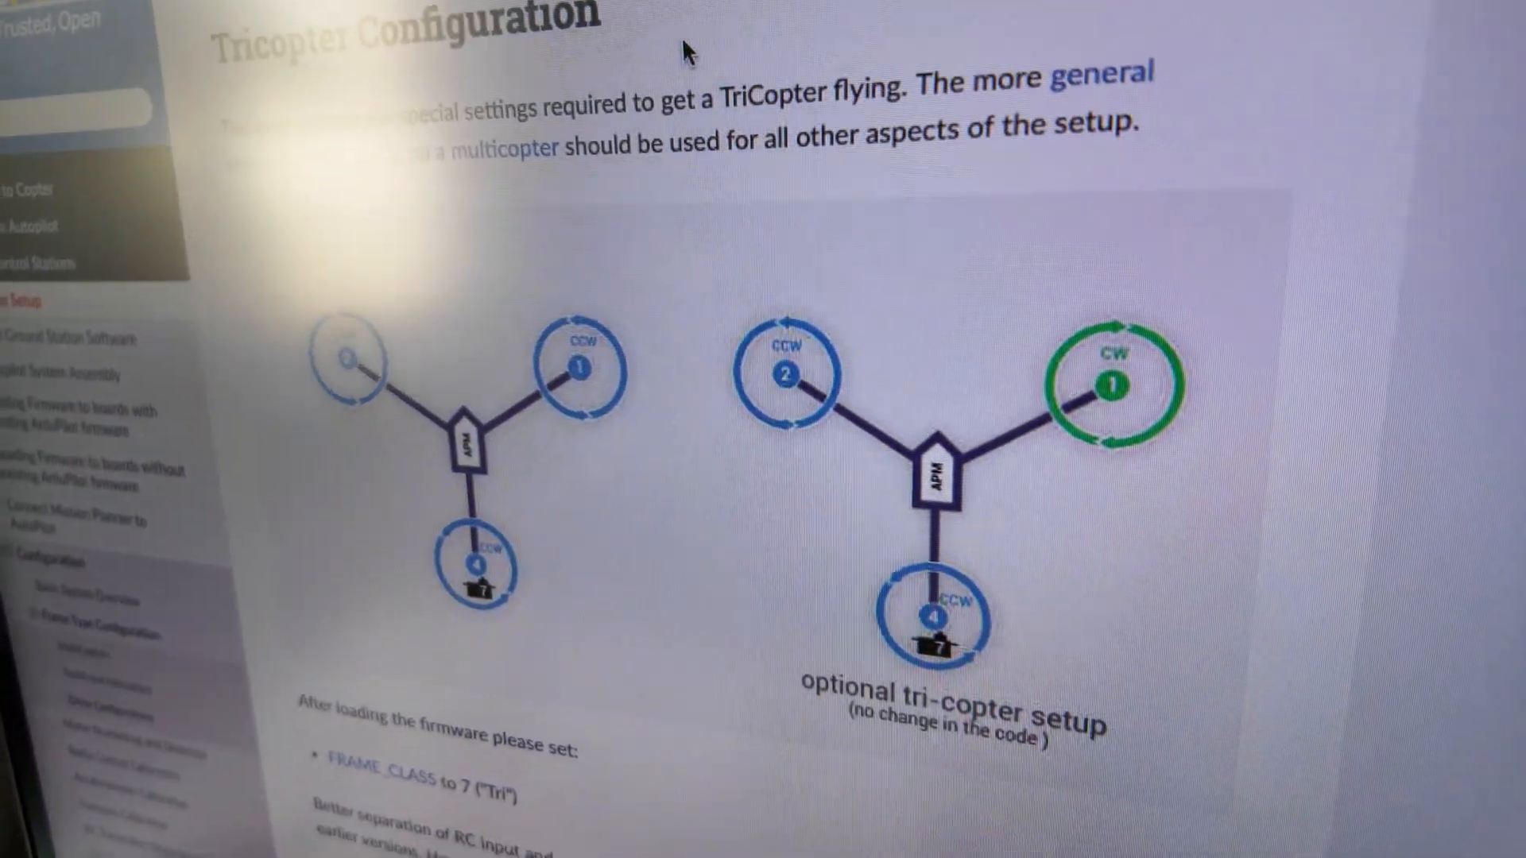